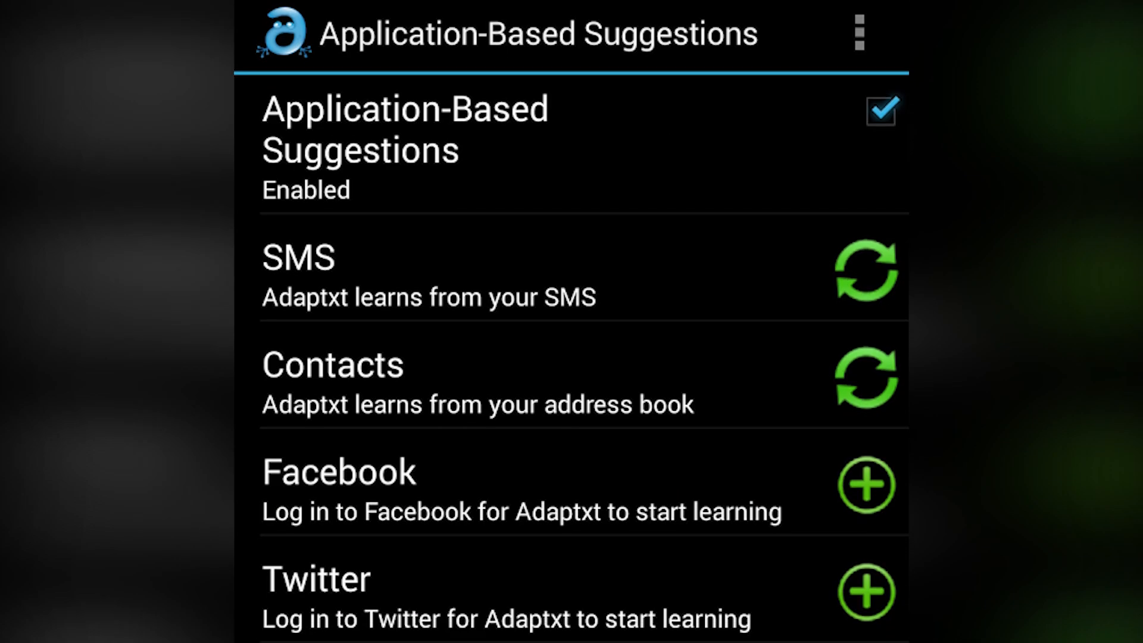
scroll(down, 3)
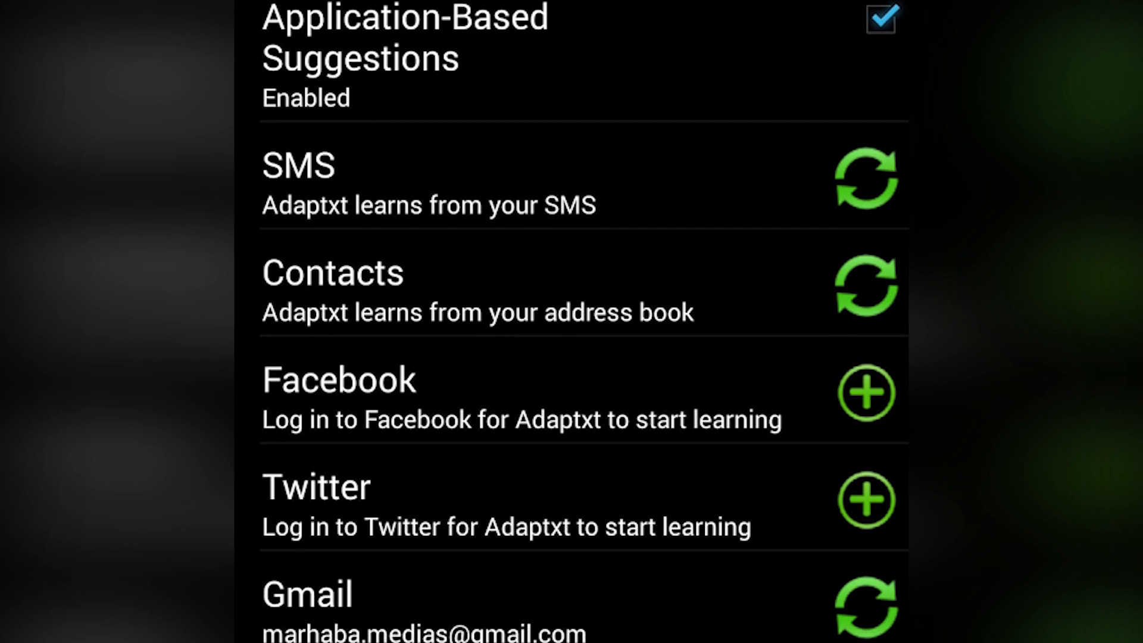